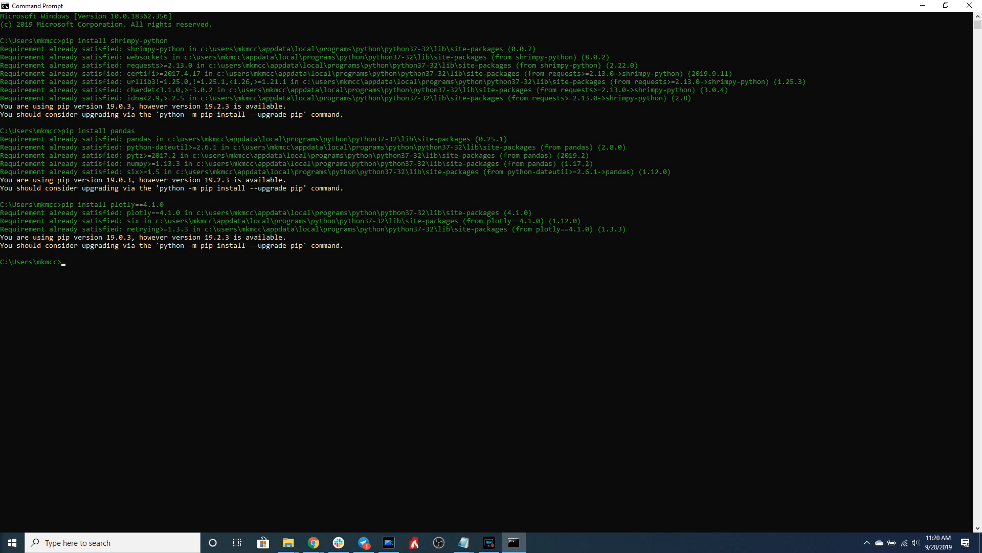
# - Launch python and import shrimpy and plotly.graph_objects as go
pyautogui.write('python')
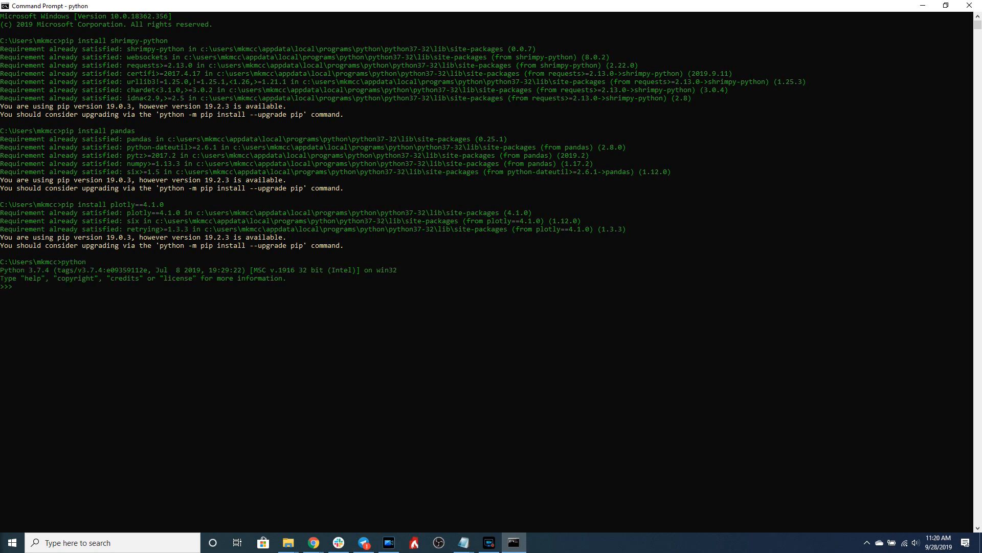
pyautogui.write('import shrimpy')
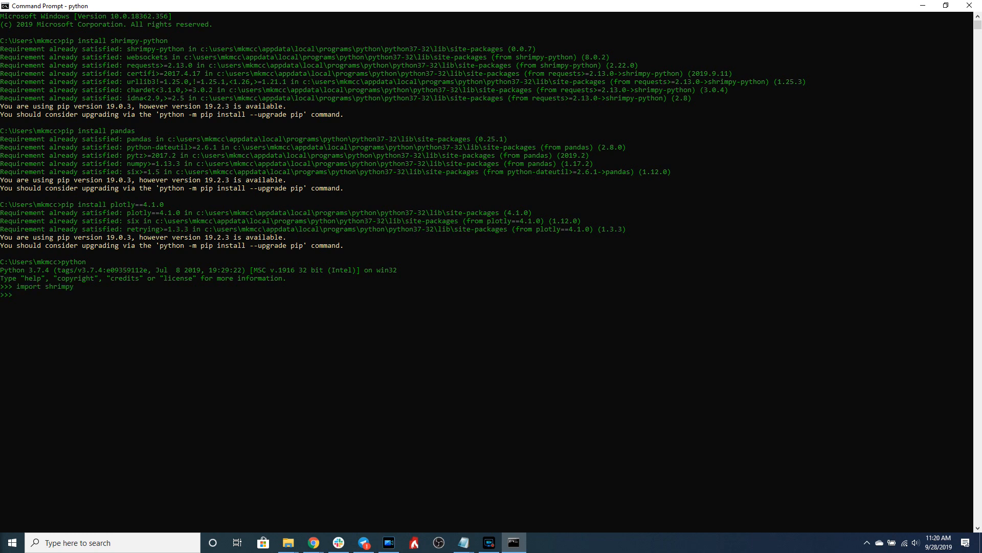
pyautogui.write('import')
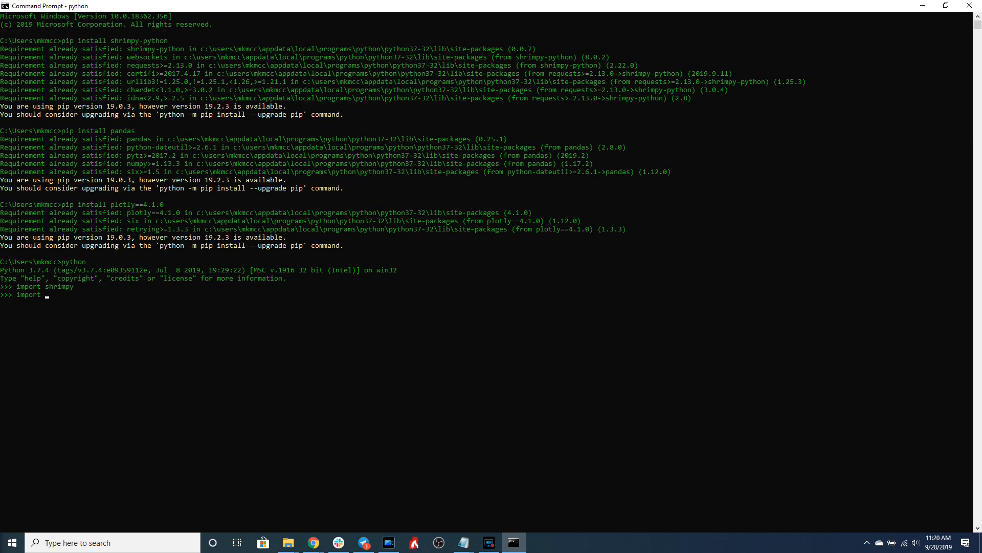
pyautogui.write('plotly.graph_')
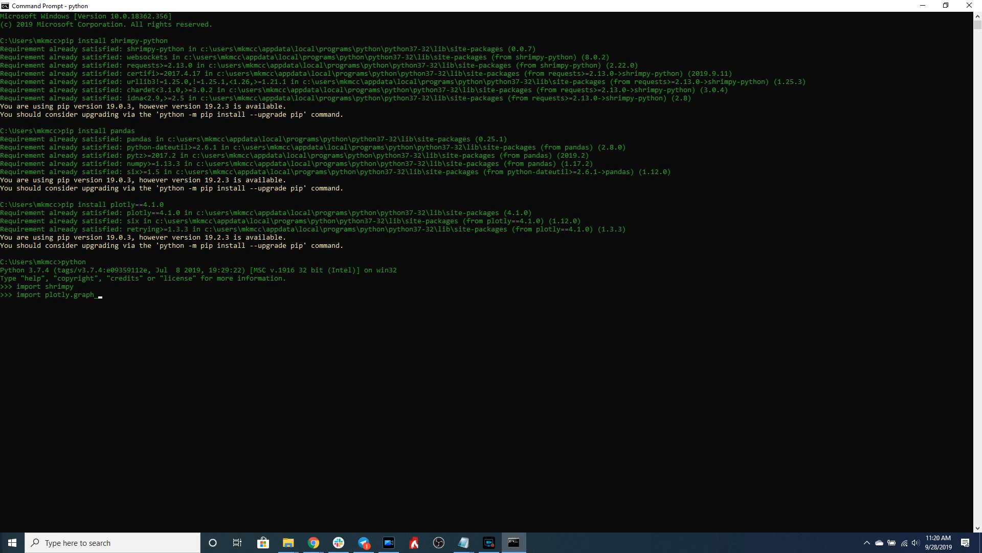
pyautogui.write('objects as g')
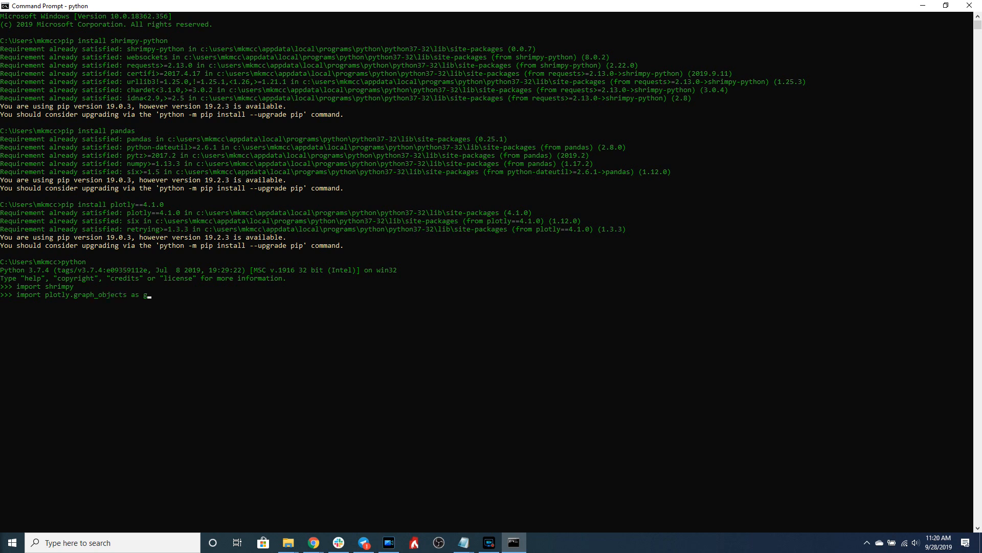
pyautogui.press('enter')
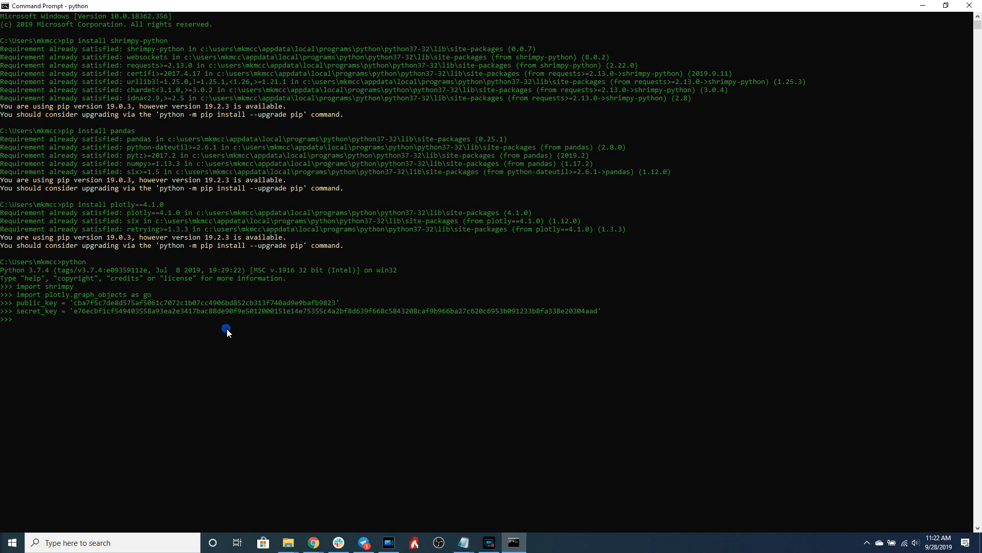
# - Enter client = shrimpy.ShrimpyApiClient(public_key, secret_key) to build the API client
pyautogui.write('client = shrimpy.ShrimpyApiClient(public_key, secret_key)')
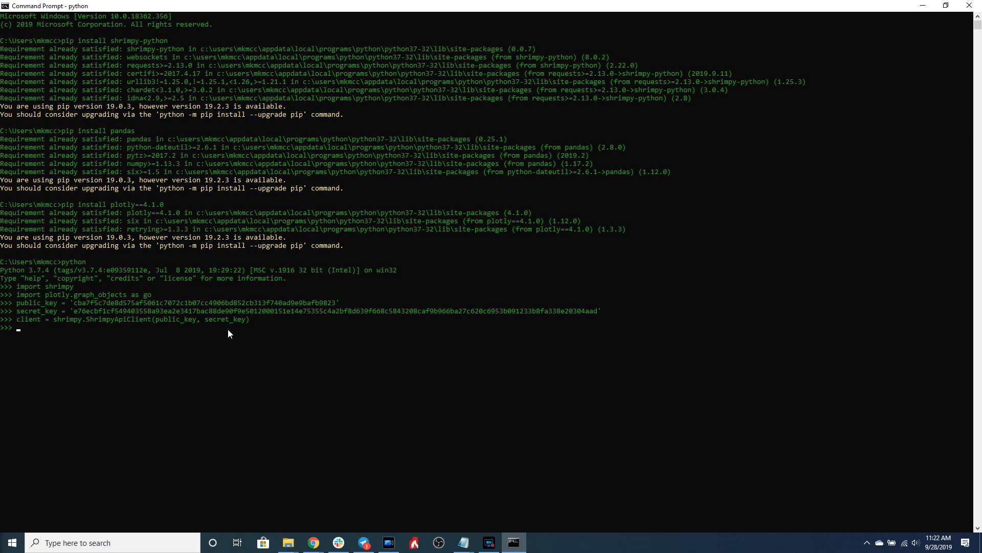
pyautogui.moveTo(389, 320)
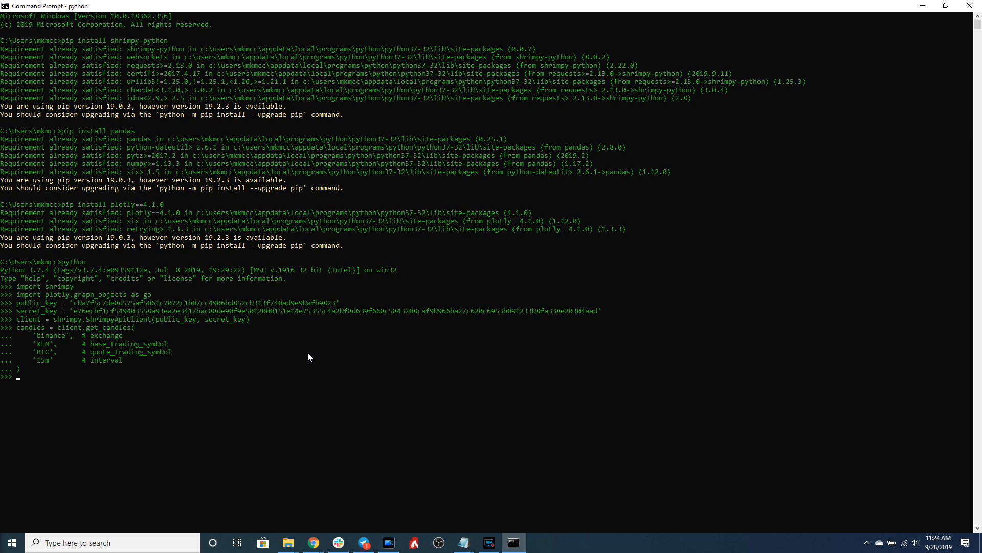
# - Create an empty dates list with dates = []
pyautogui.write('dates = []')
pyautogui.write('close_data = []')
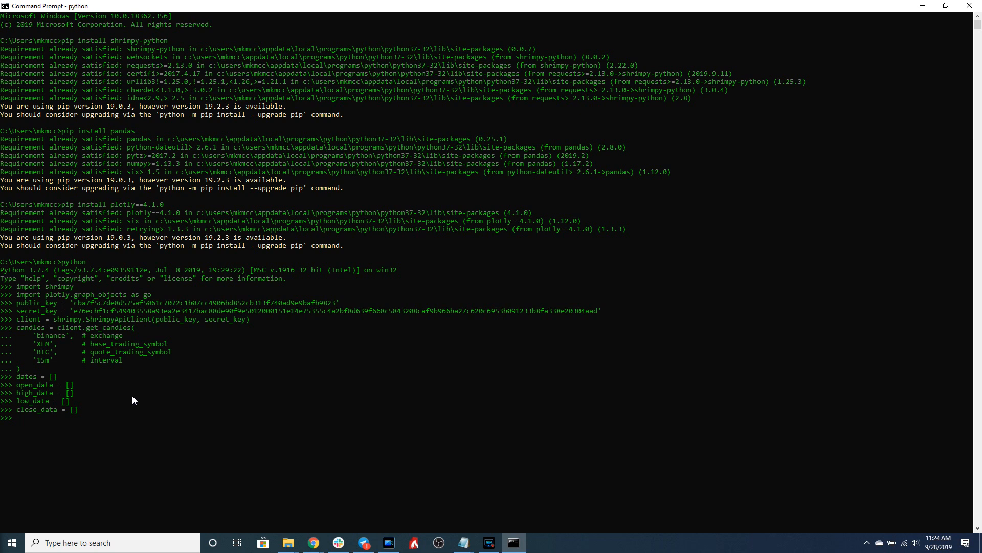
pyautogui.moveTo(213, 394)
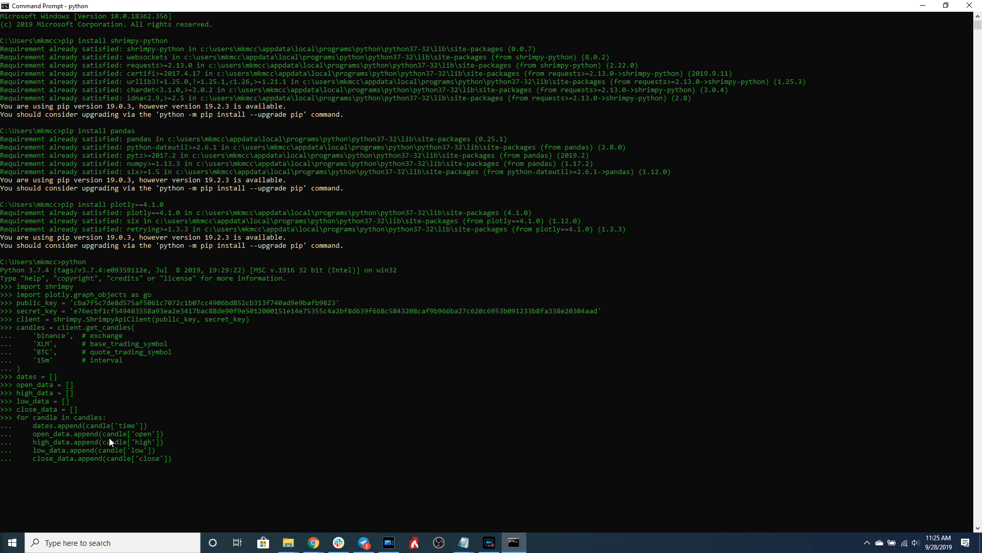
# - Run the loop appending each candle's time, open, high, low and close
pyautogui.press('Enter')
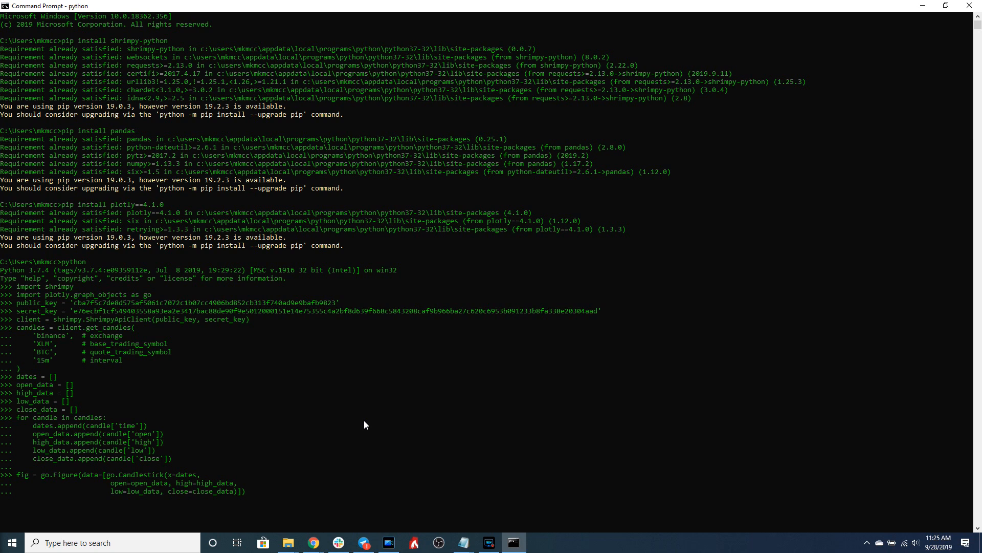
# - Create the go.Candlestick figure and open it in the browser with fig.show()
pyautogui.press('enter')
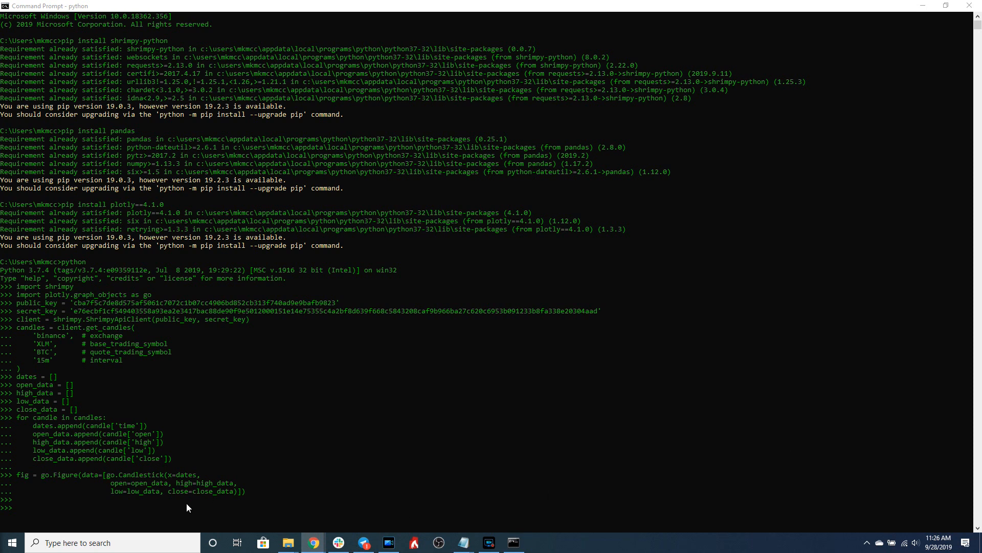
pyautogui.write('fig.show()')
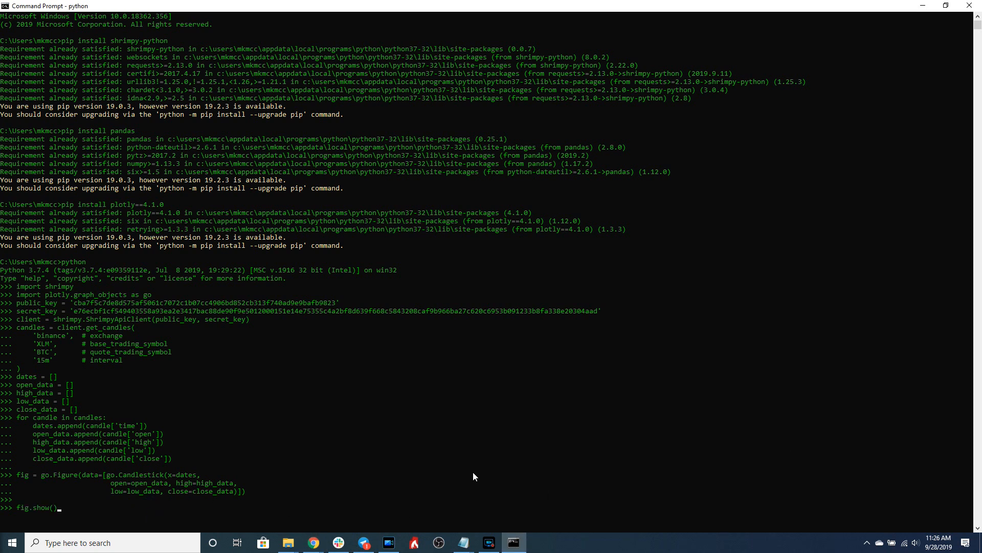
pyautogui.press('enter')
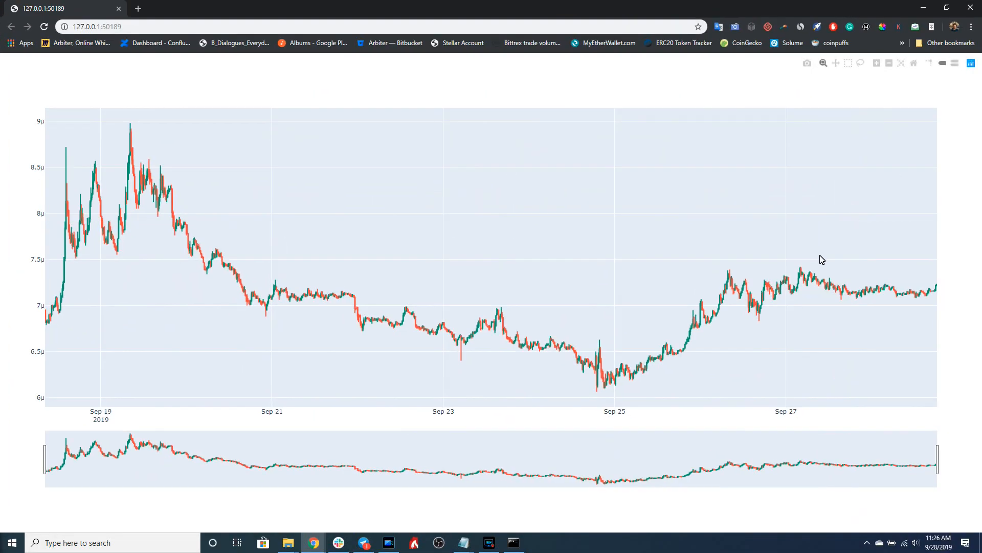
pyautogui.moveTo(575, 279)
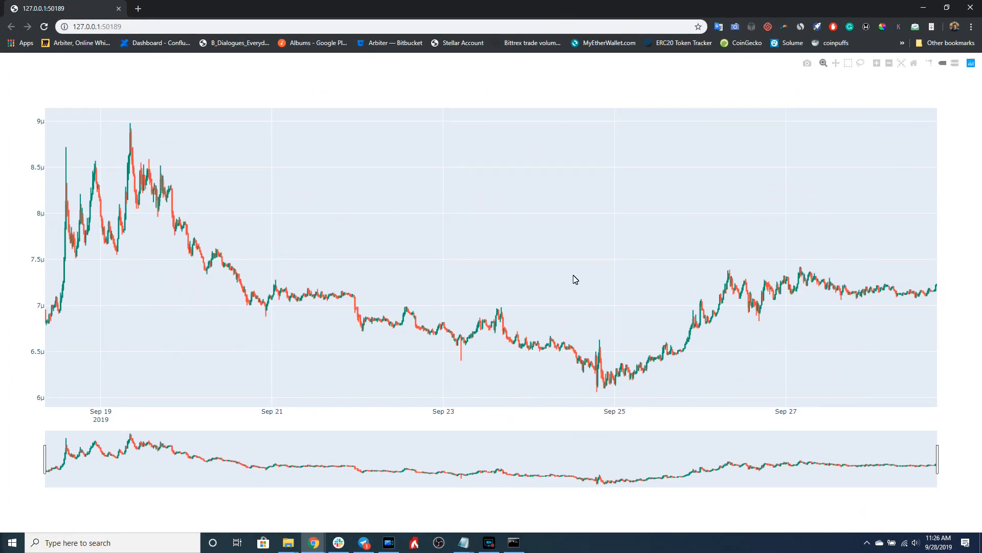
pyautogui.moveTo(78, 428)
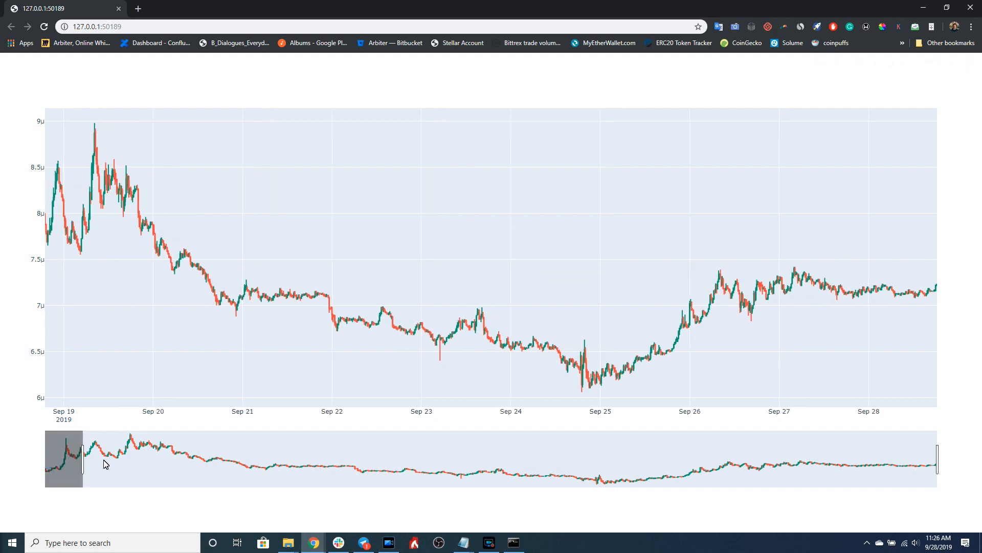
# - Narrow the XLM/BTC chart's range slider to roughly Sep 21–28
pyautogui.moveTo(80, 458); pyautogui.dragTo(227, 458)
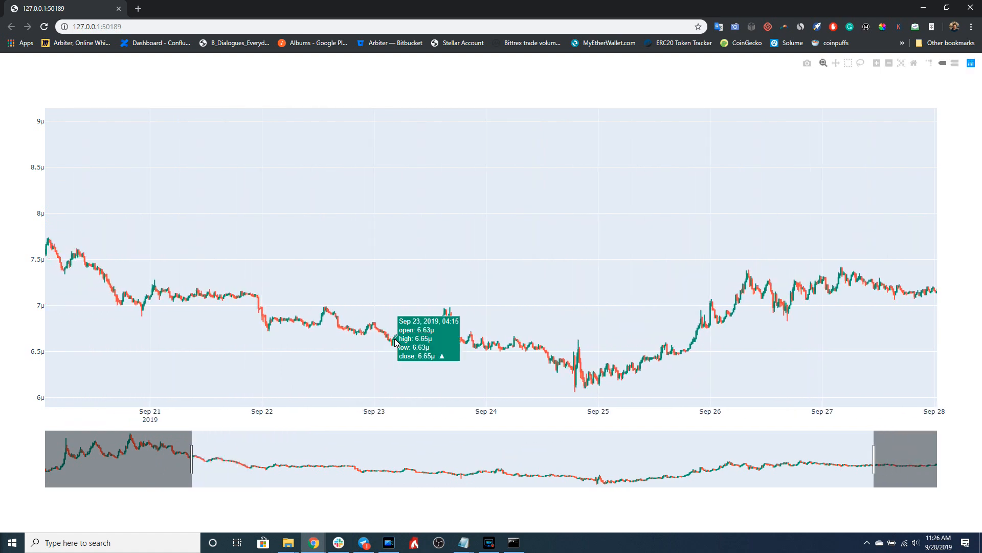
pyautogui.moveTo(426, 330)
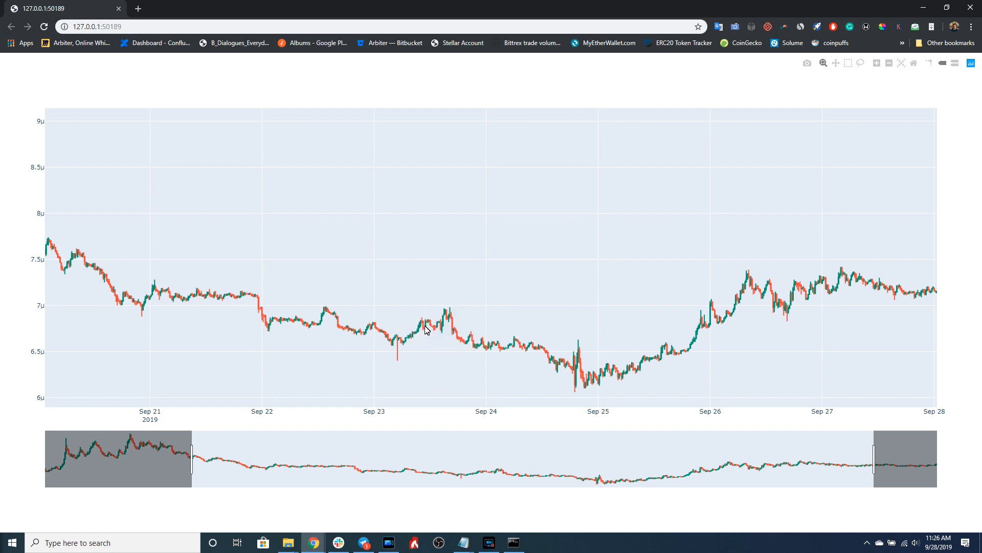
pyautogui.moveTo(425, 329)
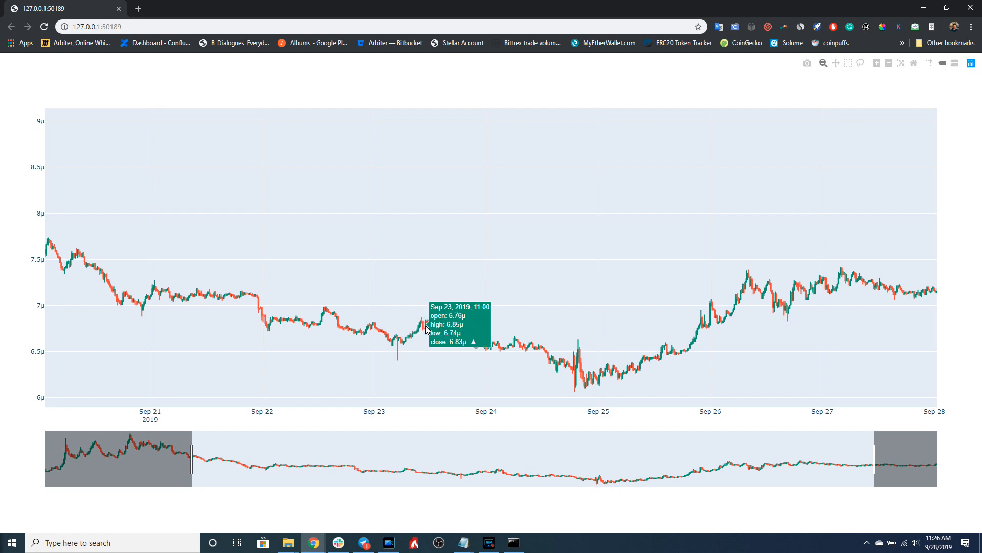